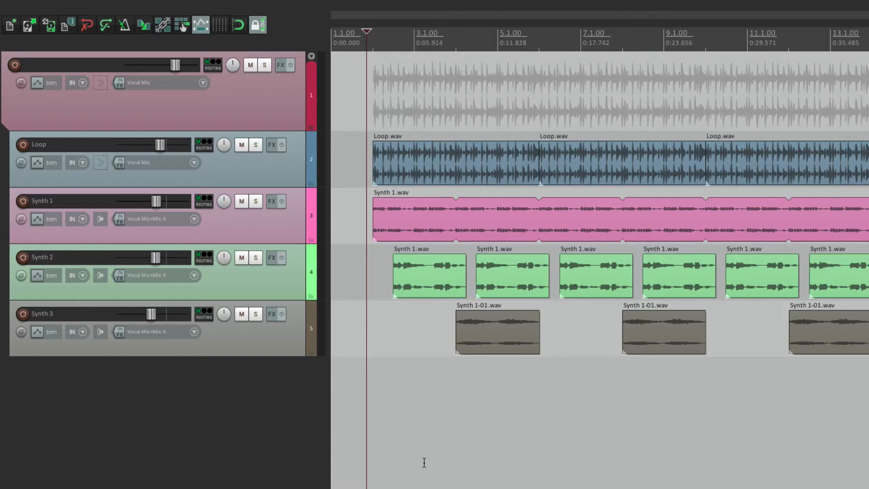
mouse_move(408, 276)
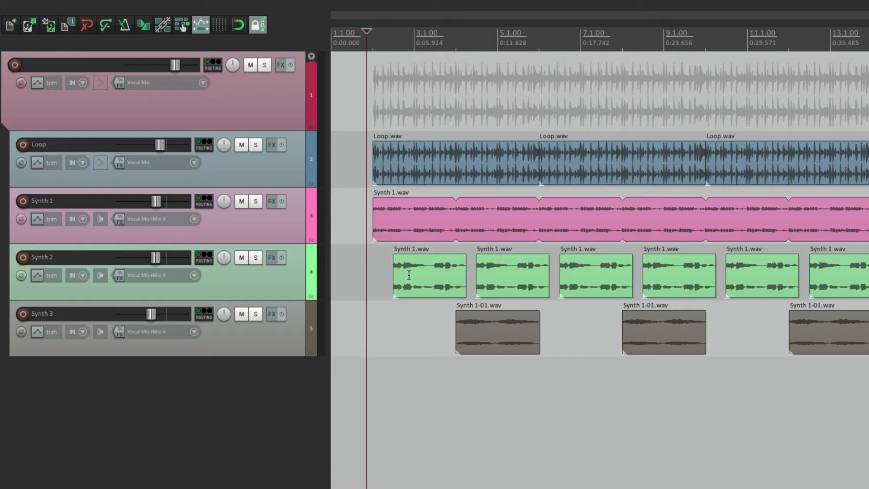
mouse_move(375, 225)
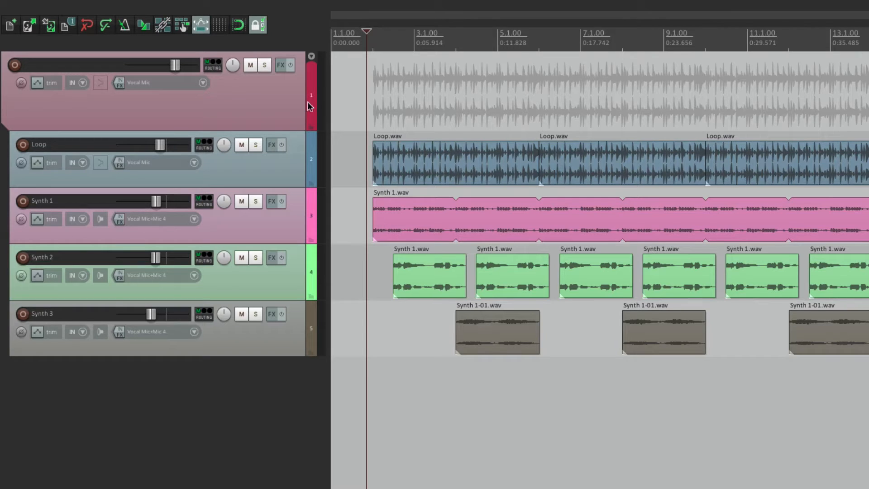
mouse_move(309, 109)
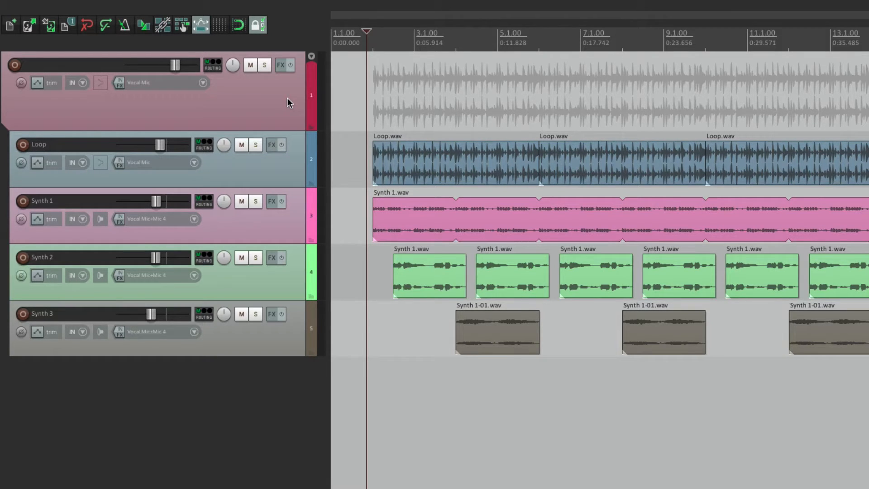
mouse_move(281, 68)
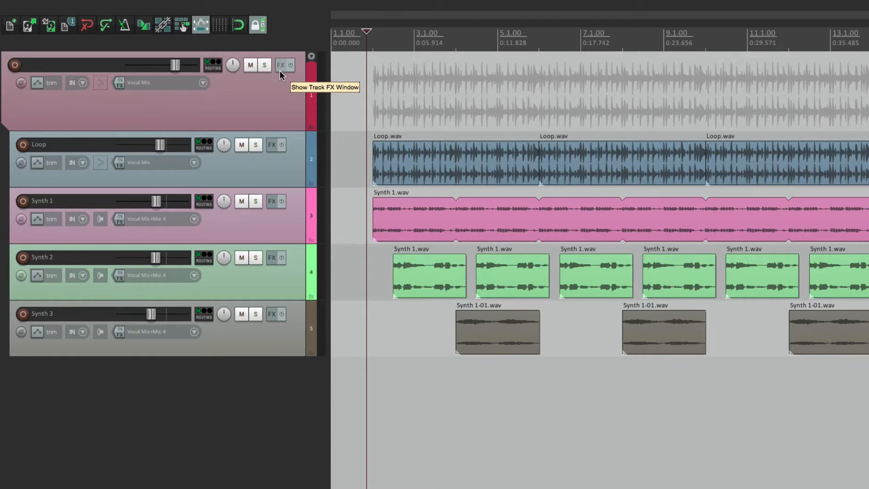
Load VST: ReaEQ (Cockos) onto folder track 1 from the Add FX list
click(280, 65)
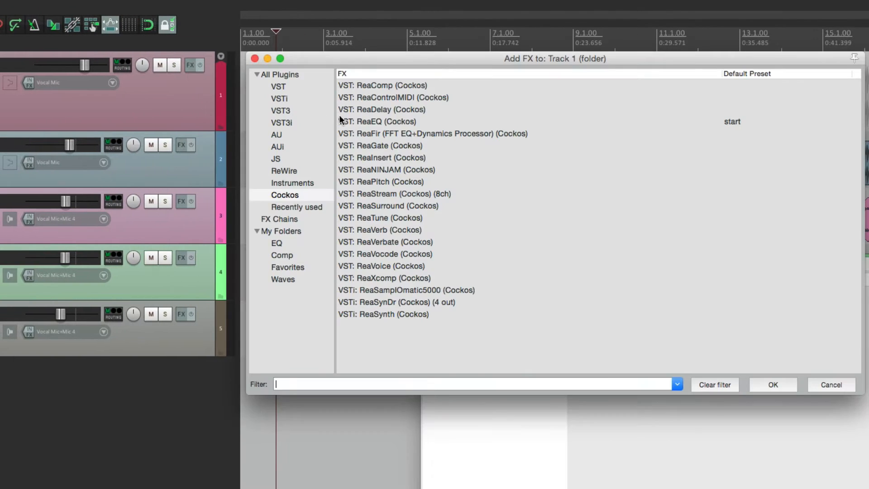
double_click(382, 121)
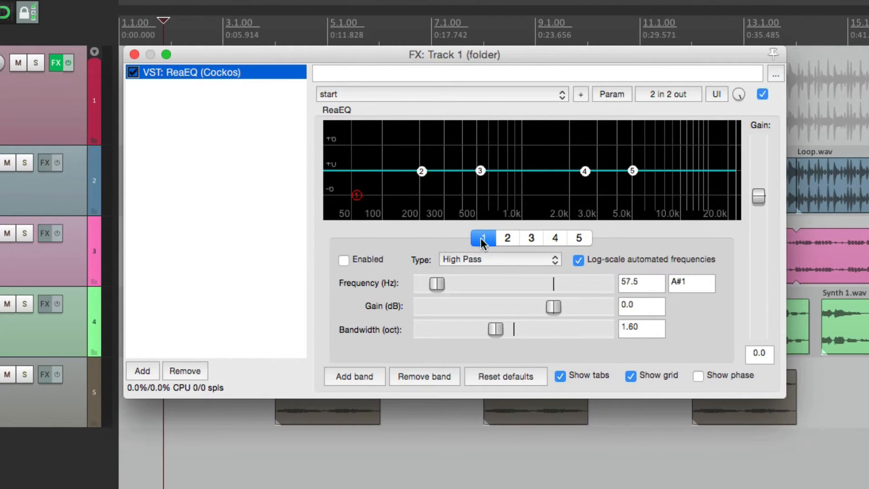
Make ReaEQ band 1 an enabled low pass with a 0.44 bandwidth
click(497, 259)
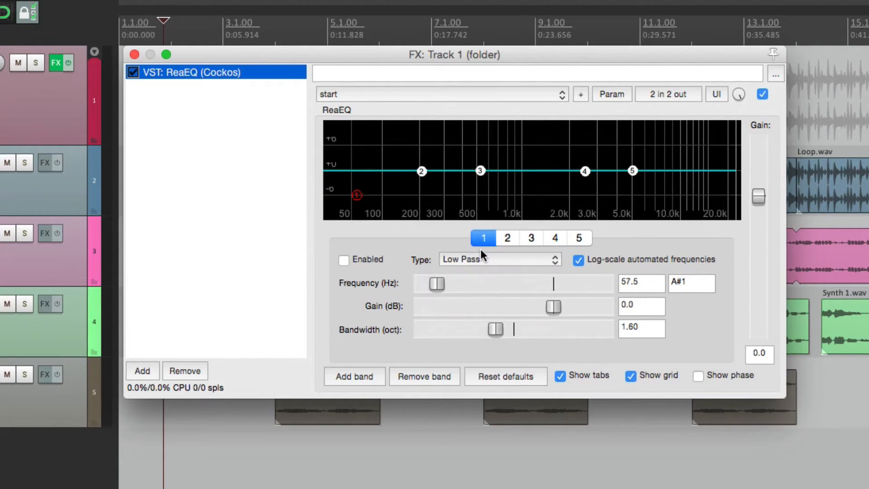
click(344, 259)
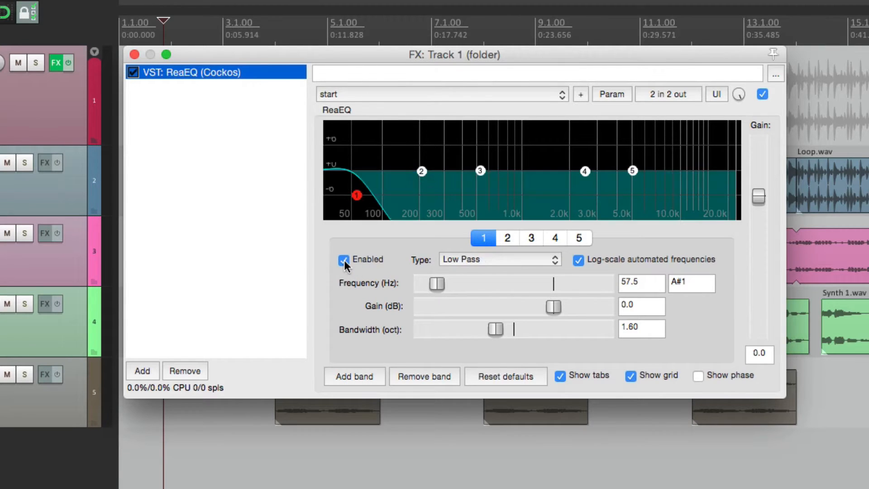
drag(496, 328, 488, 330)
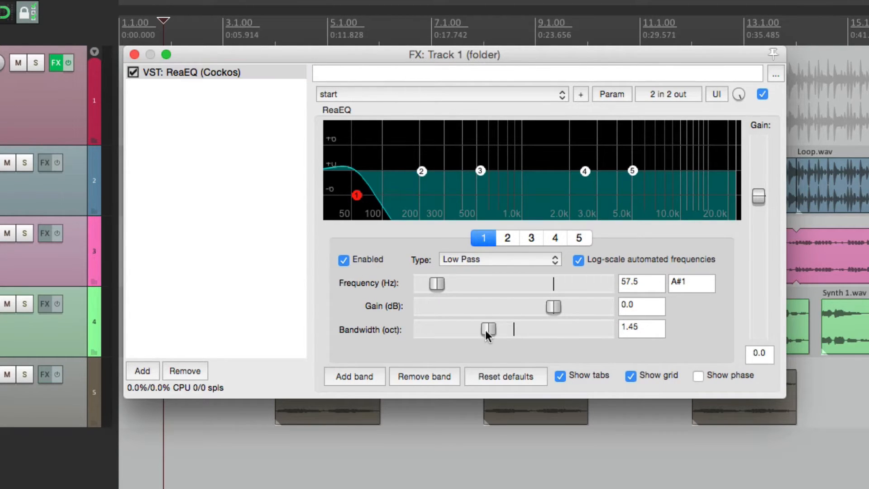
drag(488, 329, 450, 329)
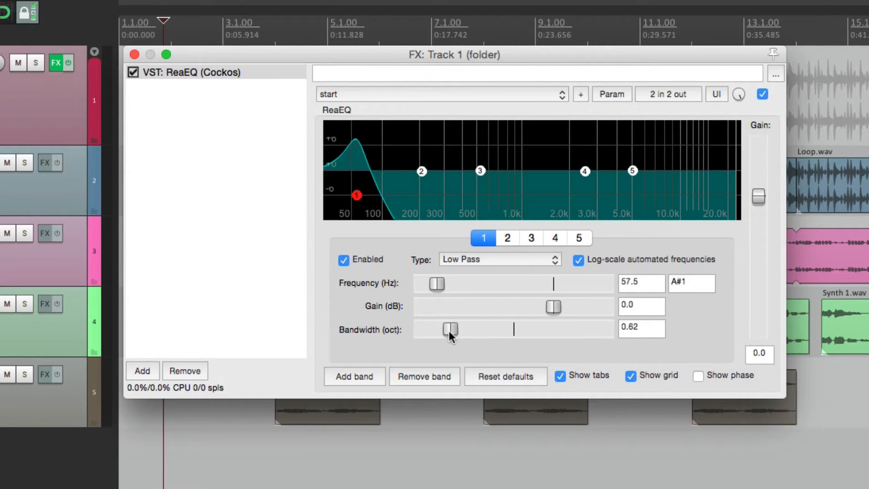
drag(450, 329, 441, 328)
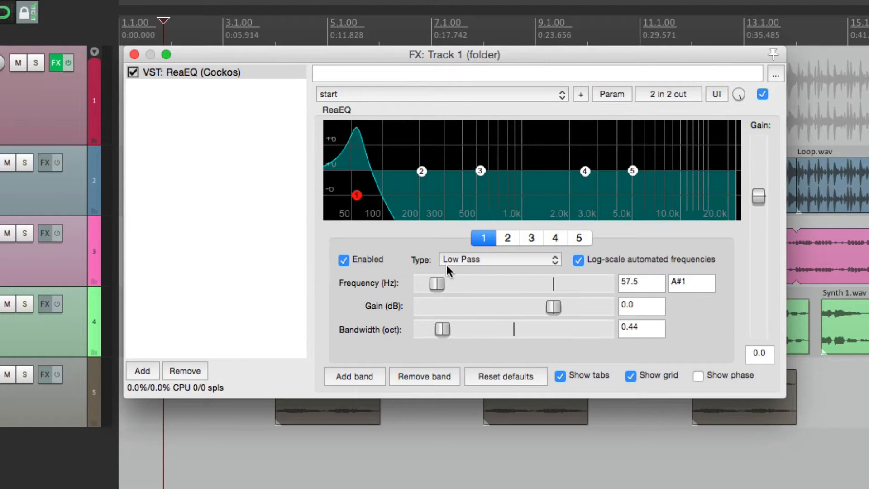
Sweep band 1's cutoff frequency and settle it at about 690 Hz
drag(436, 283, 539, 284)
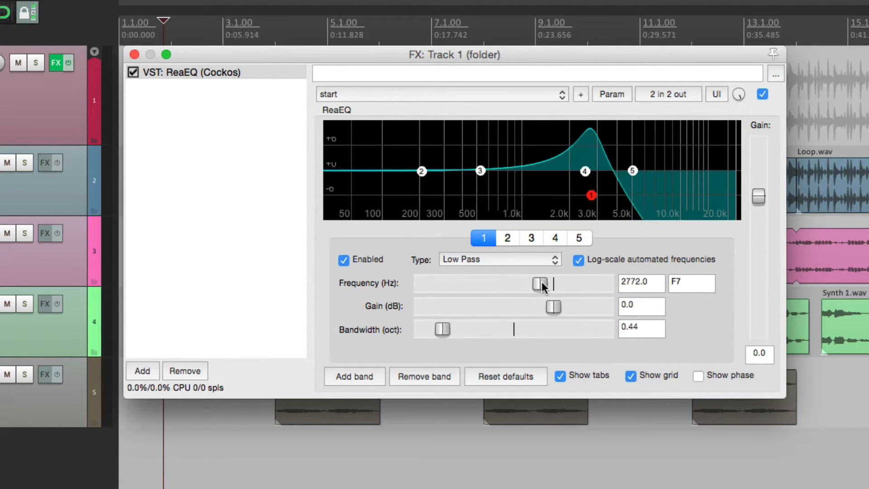
drag(539, 284, 470, 284)
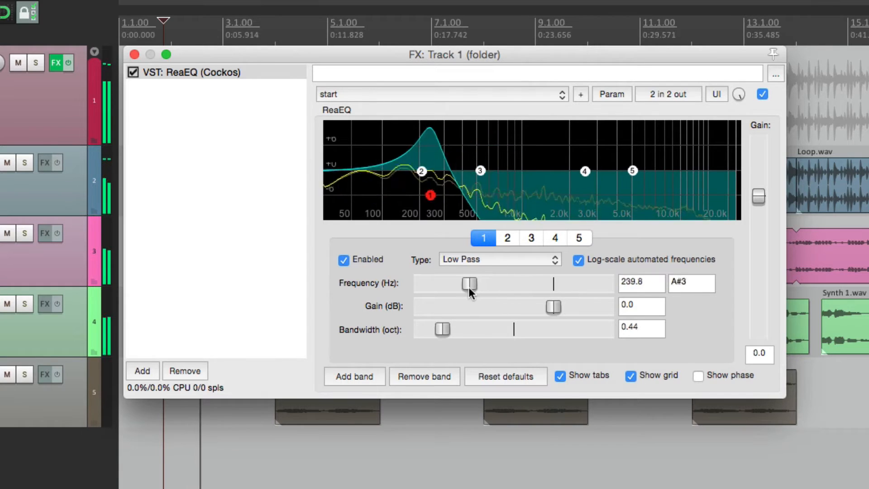
drag(470, 284, 596, 283)
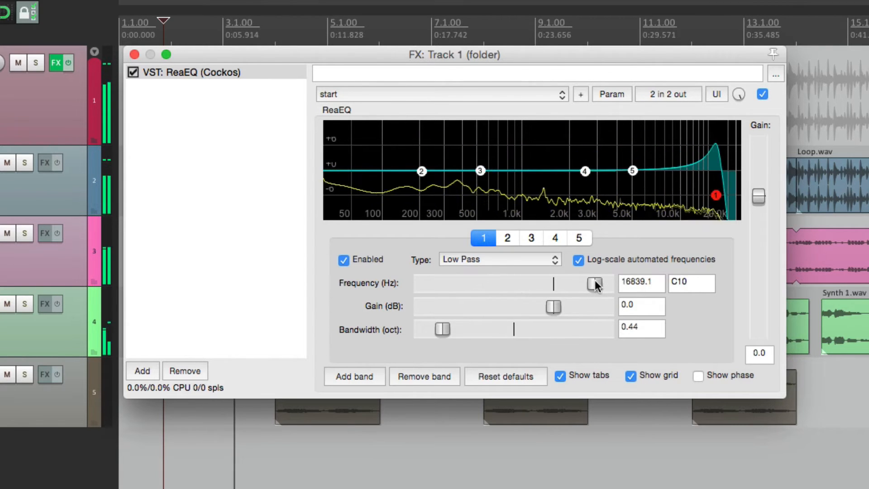
drag(596, 283, 499, 284)
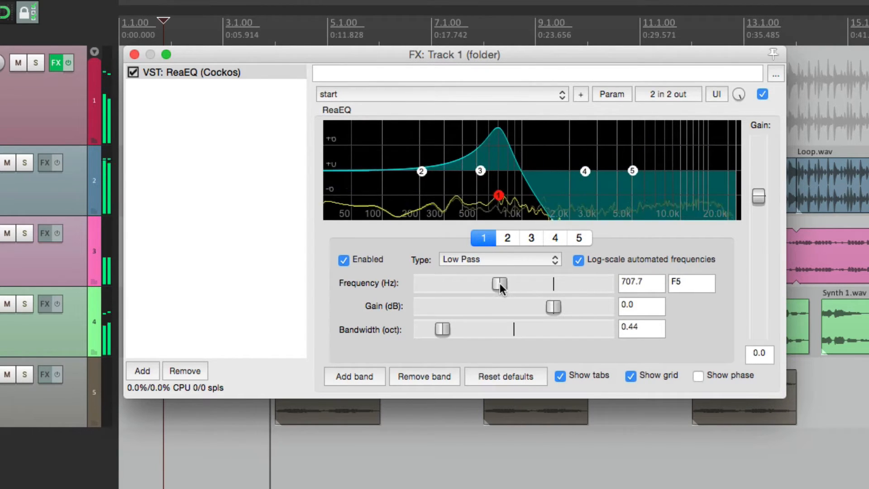
drag(501, 284, 498, 284)
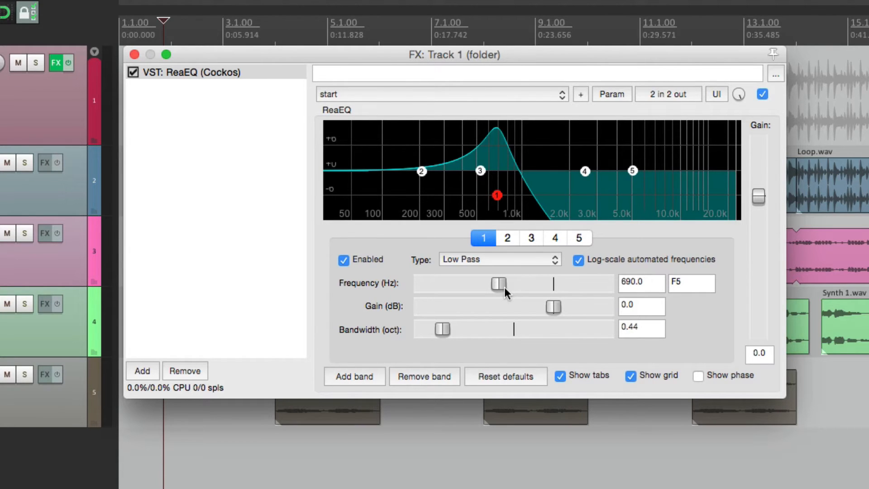
mouse_move(504, 292)
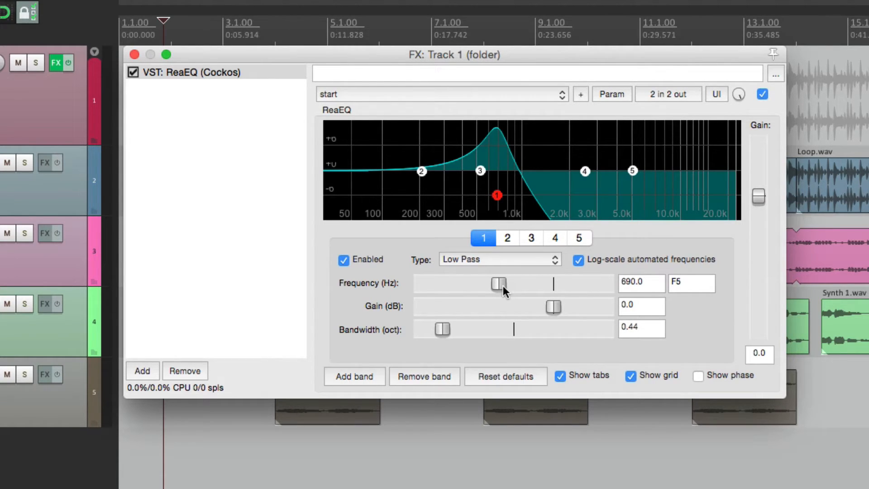
Show, dismiss, then reshow the Param options for ReaEQ's last-touched frequency
click(612, 94)
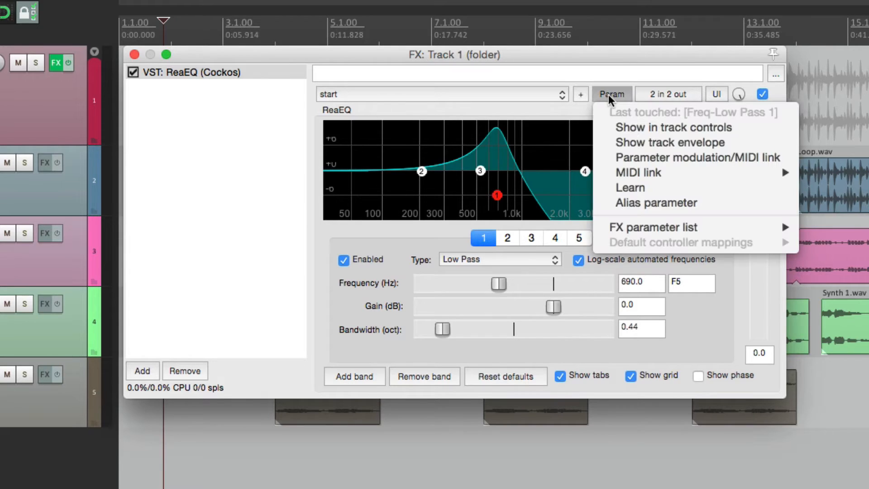
mouse_move(607, 119)
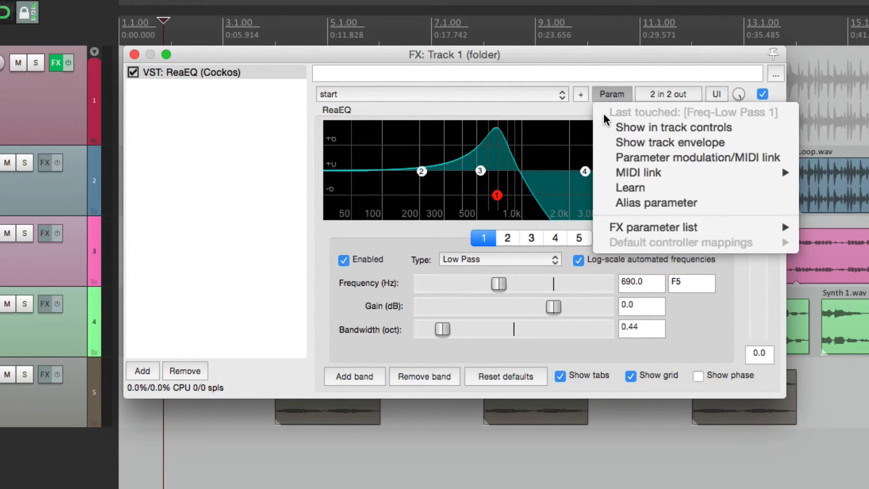
mouse_move(763, 124)
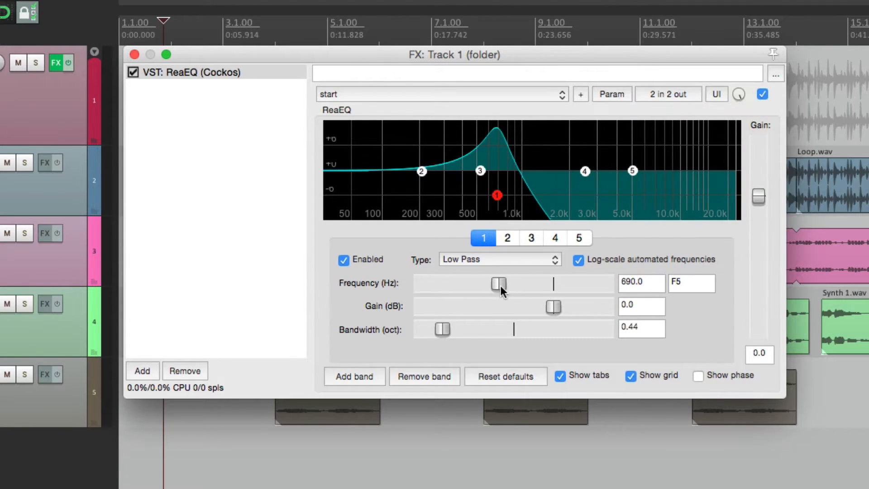
click(610, 94)
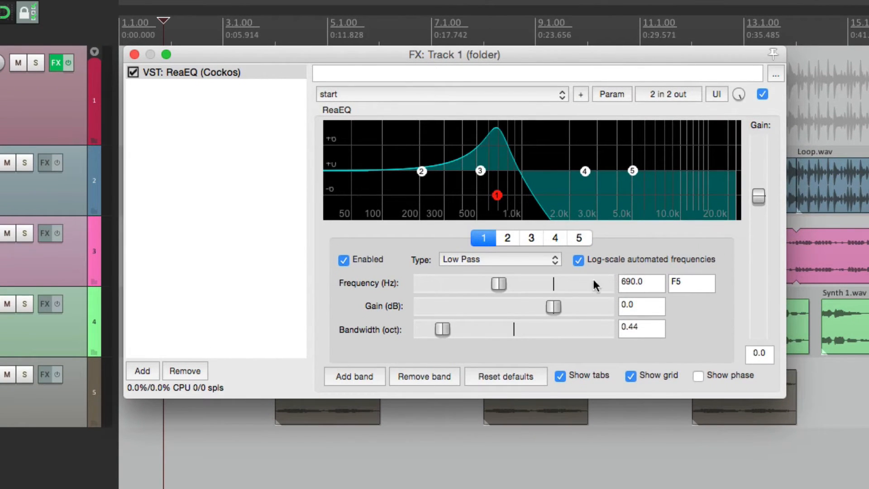
mouse_move(606, 109)
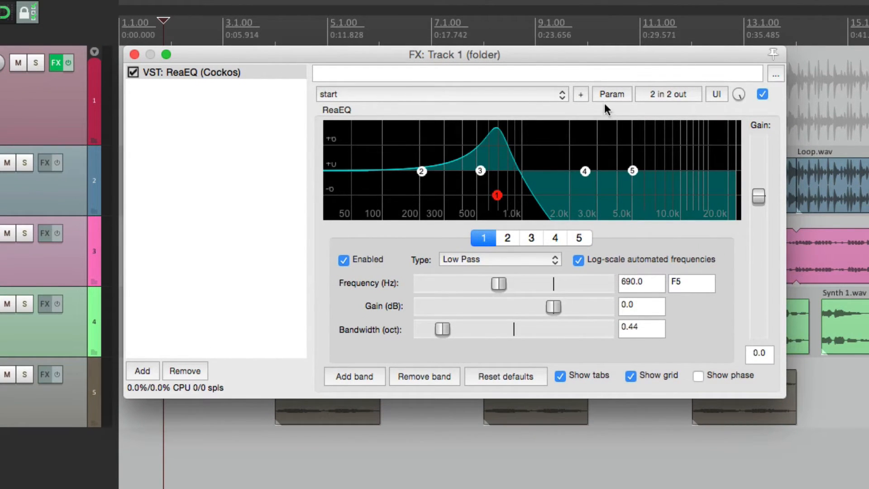
click(611, 94)
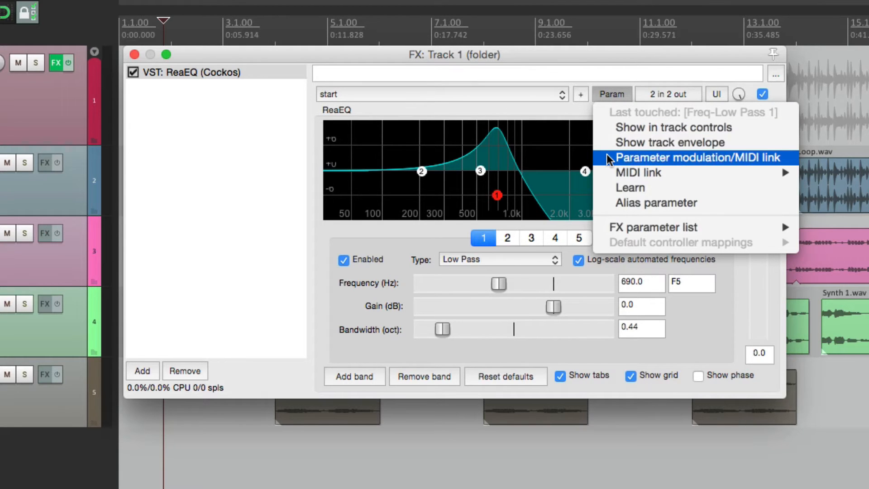
click(675, 158)
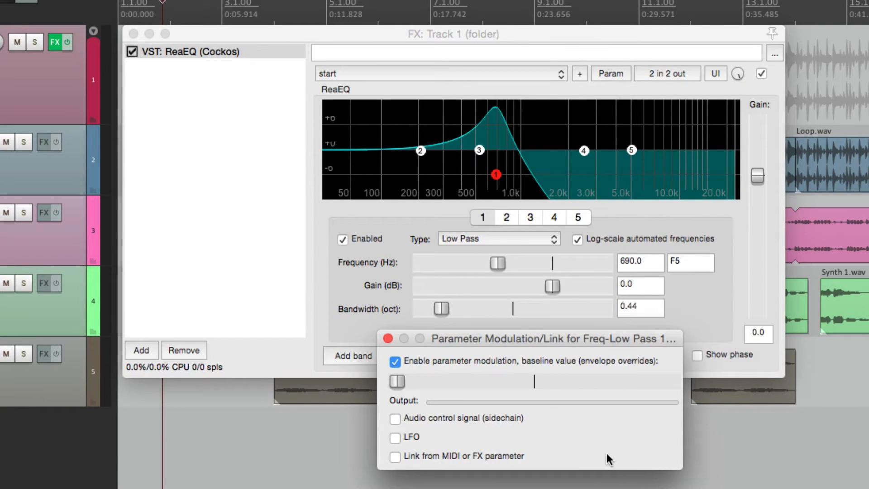
mouse_move(613, 448)
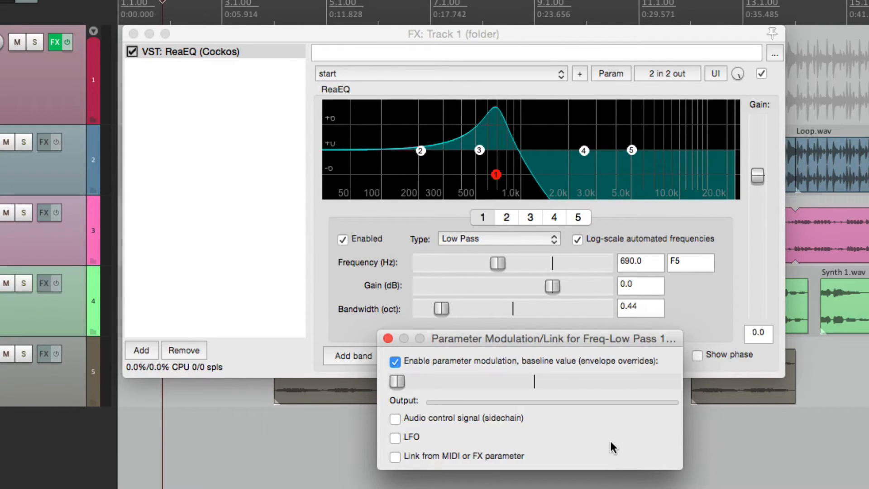
mouse_move(571, 423)
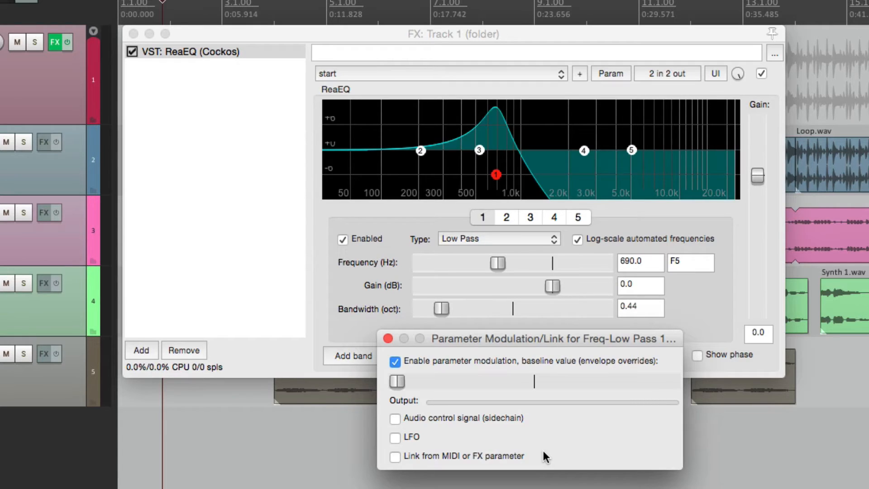
mouse_move(514, 409)
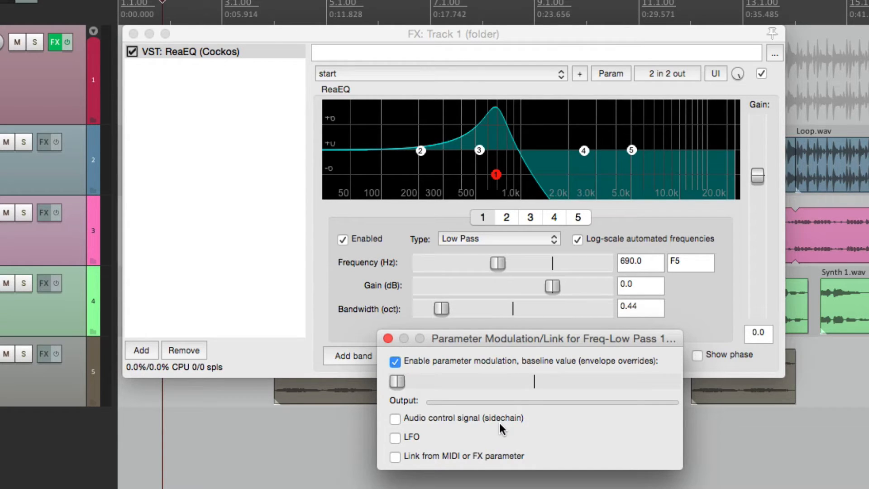
mouse_move(427, 440)
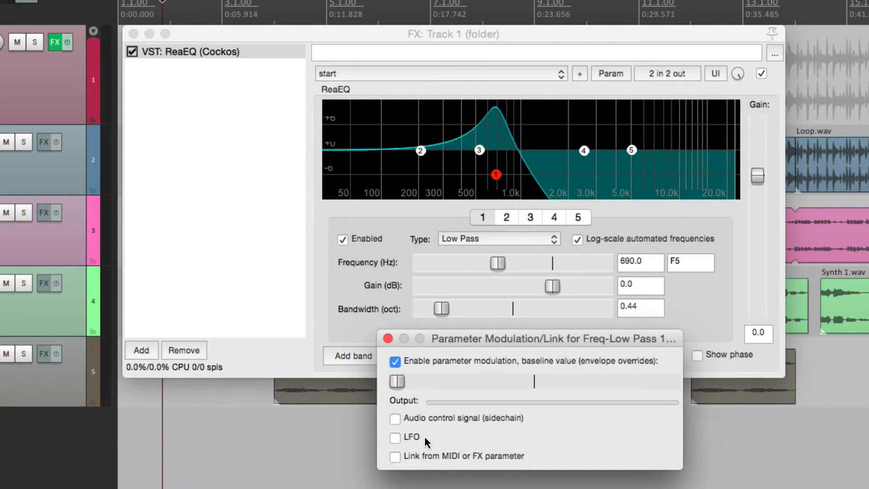
mouse_move(427, 462)
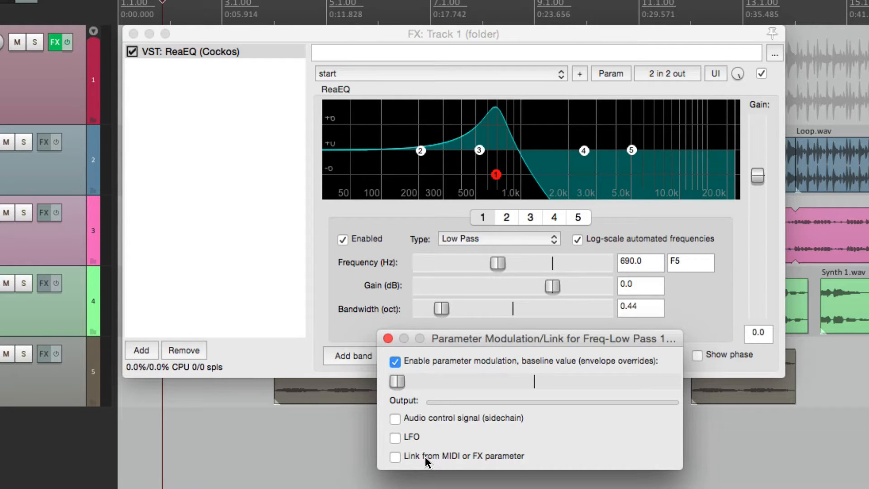
mouse_move(395, 423)
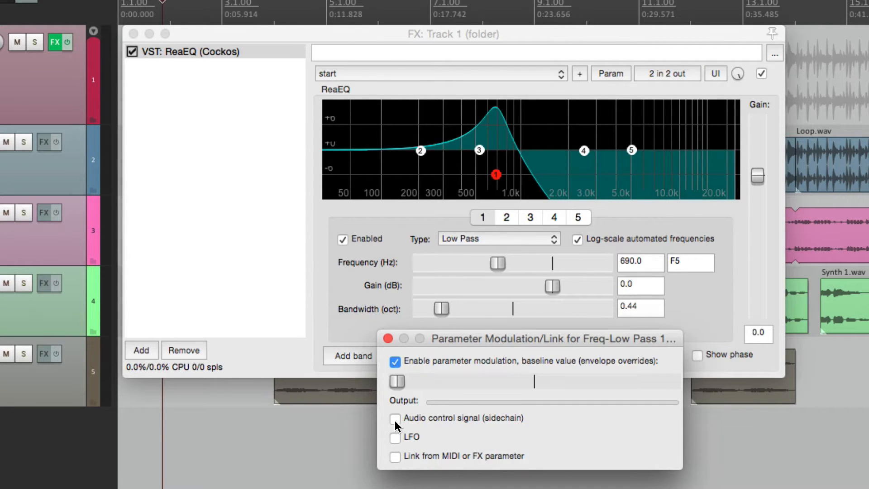
Enable audio sidechain control of the low-pass frequency, reading track channels 1+2
click(395, 420)
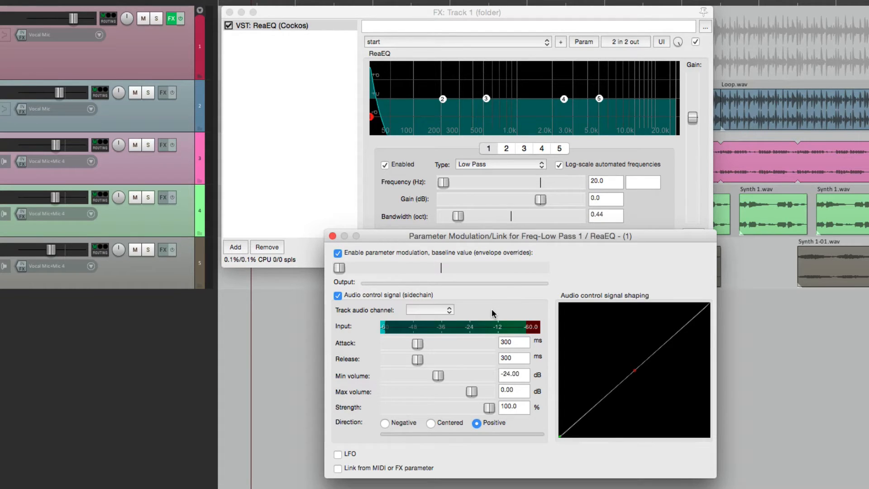
click(430, 309)
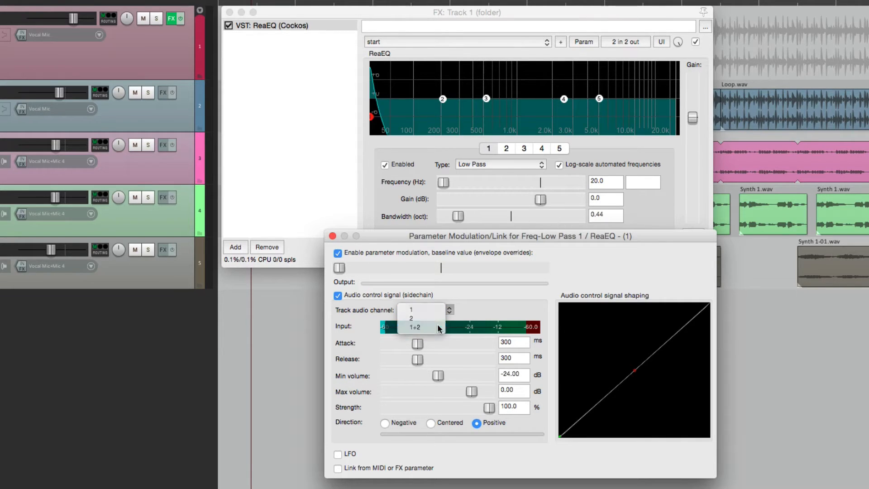
click(415, 328)
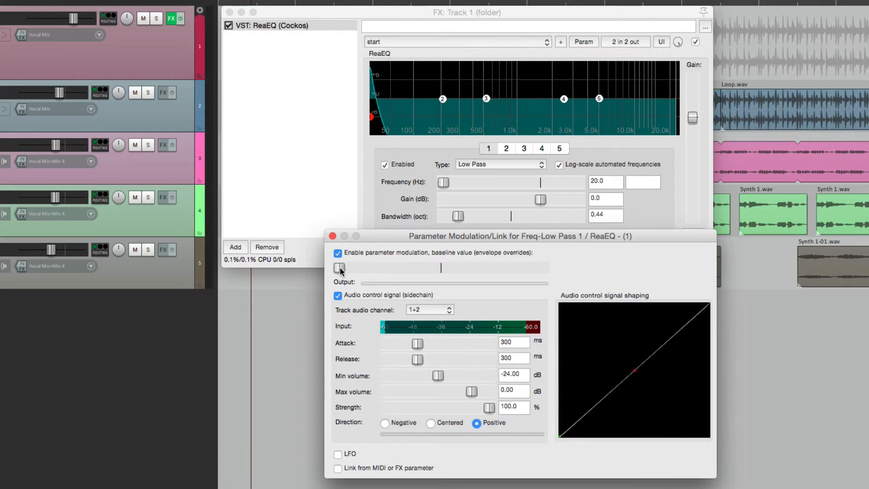
Set the filter baseline near 370 Hz and minimum sidechain volume to -36 dB
drag(340, 267, 399, 268)
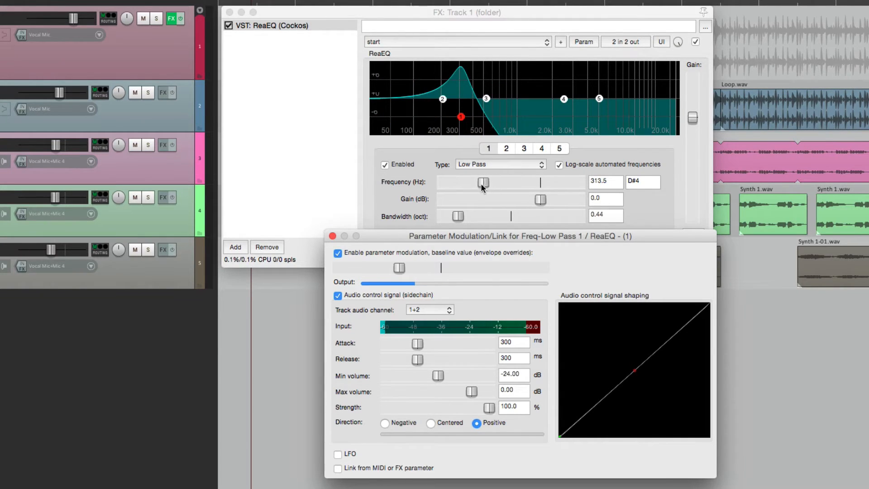
drag(399, 268, 388, 267)
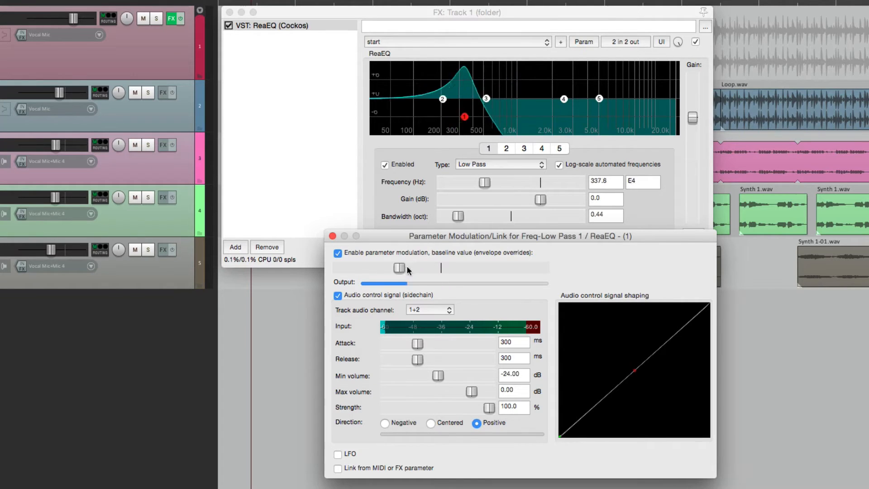
drag(384, 268, 403, 273)
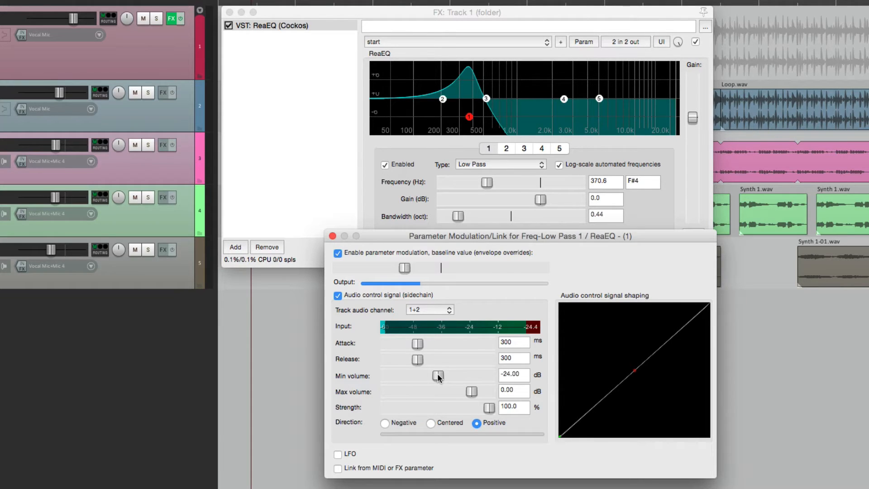
drag(437, 376, 429, 375)
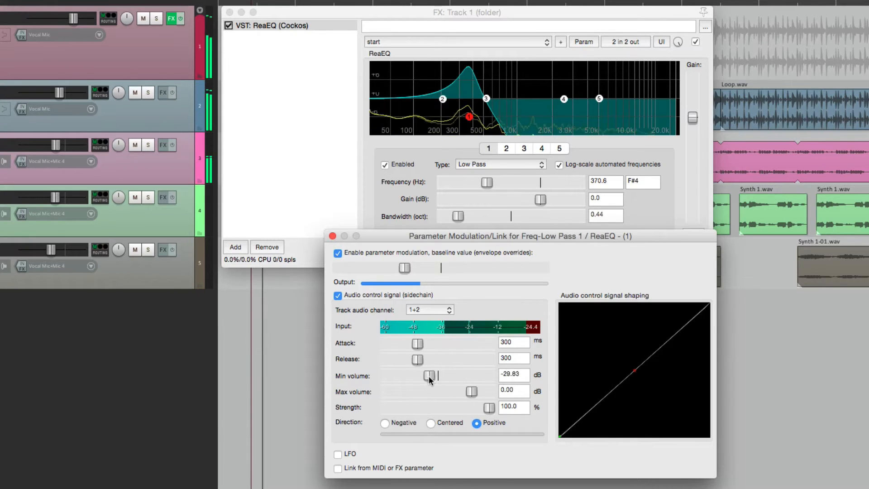
drag(430, 375, 420, 375)
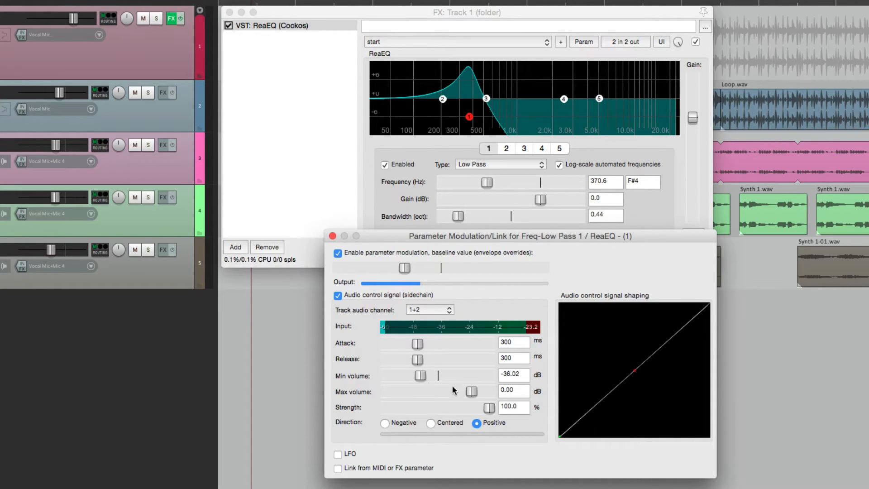
Test maximum sidechain volume settings, settling at about -2.5 dB
drag(470, 391, 454, 392)
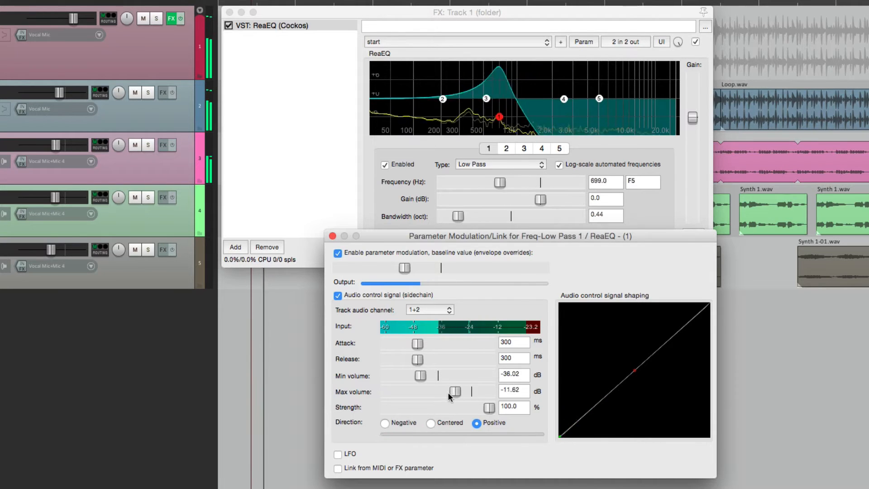
drag(455, 391, 440, 391)
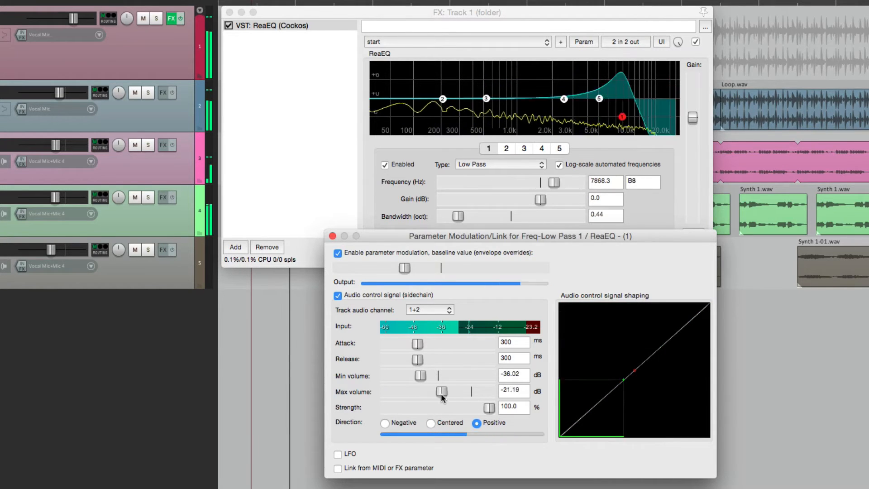
drag(442, 391, 457, 391)
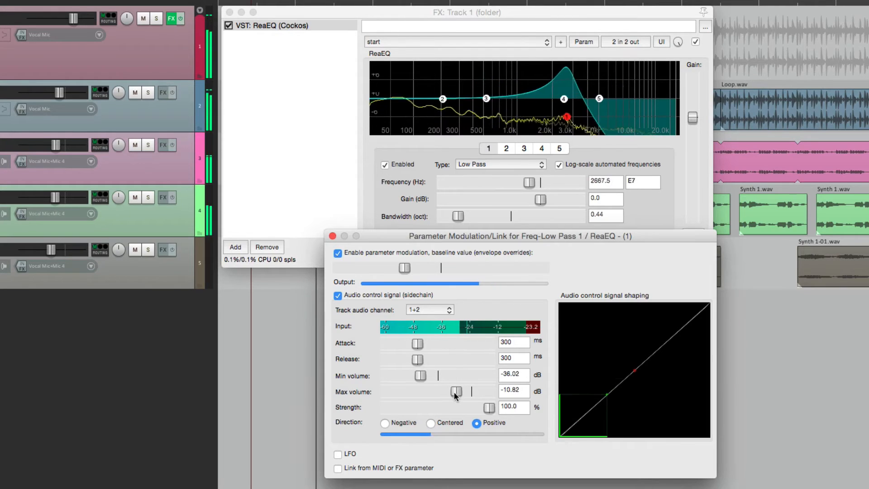
drag(454, 392, 467, 392)
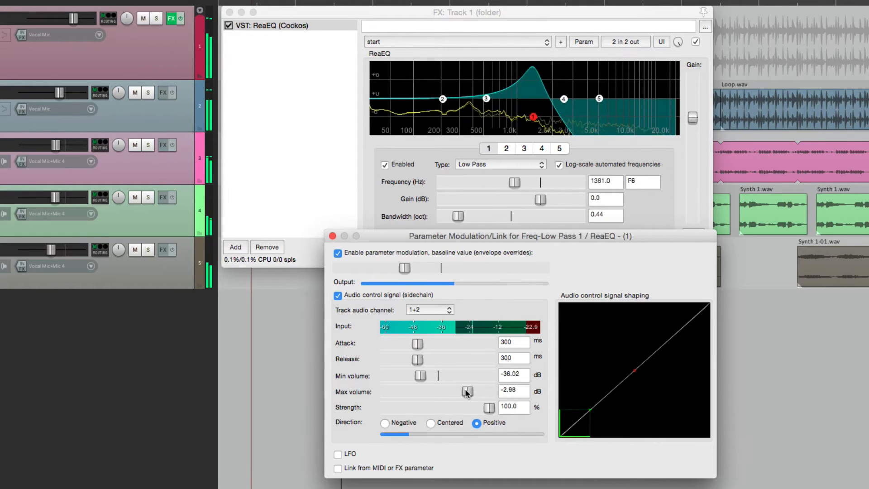
drag(467, 392, 451, 392)
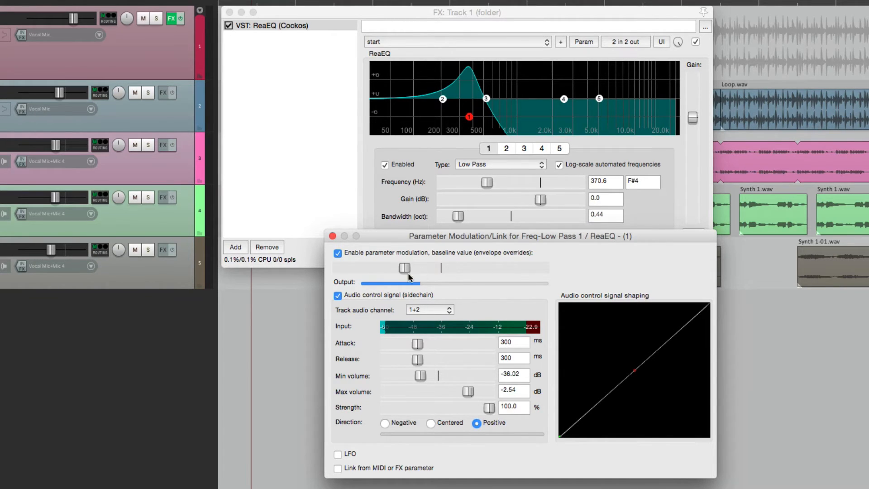
Compare low-pass baseline values and settle the baseline slightly lower
drag(405, 268, 380, 268)
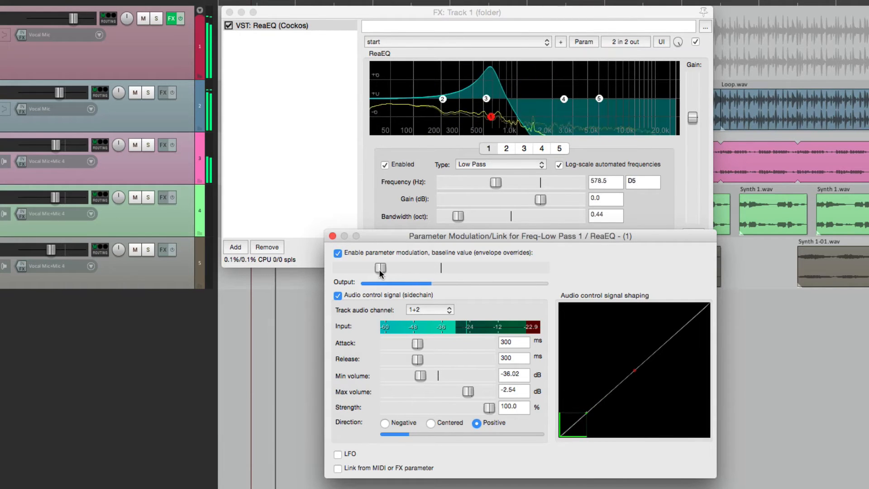
drag(380, 268, 438, 268)
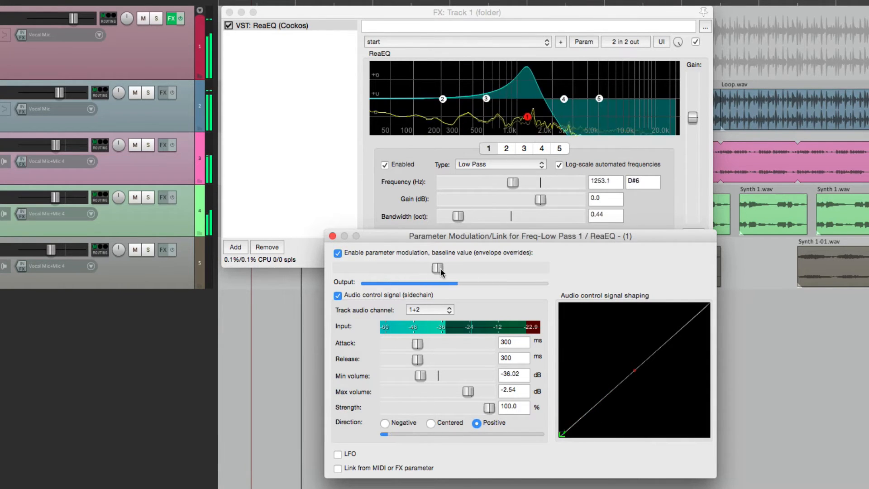
drag(437, 269, 402, 268)
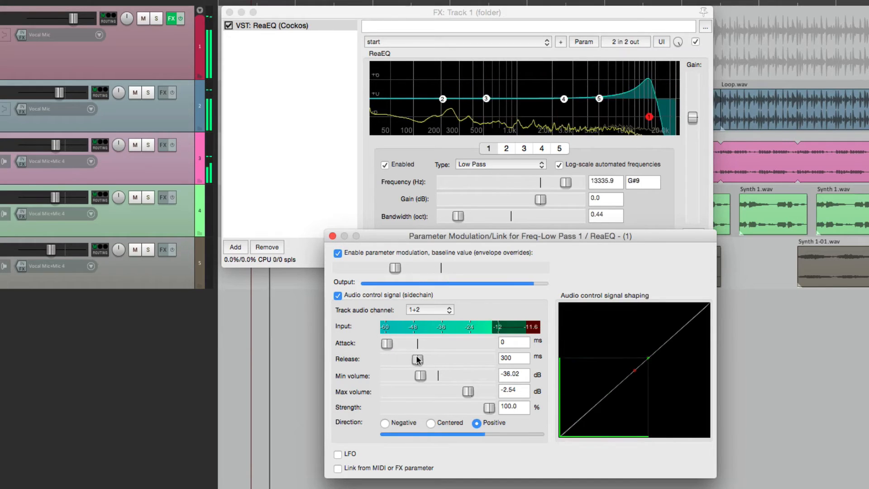
Set sidechain attack to about 160 ms, release to 218 ms, minimum volume to -36.89 dB
drag(417, 359, 388, 359)
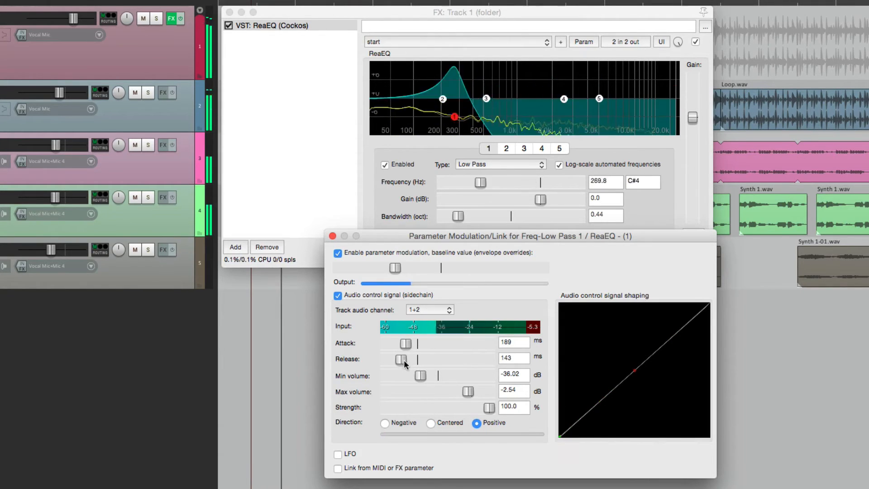
drag(401, 359, 413, 359)
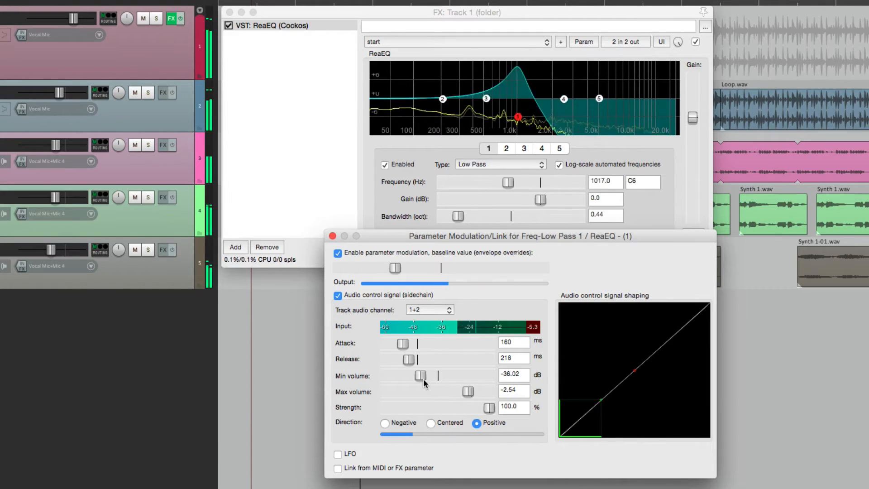
drag(419, 376, 409, 375)
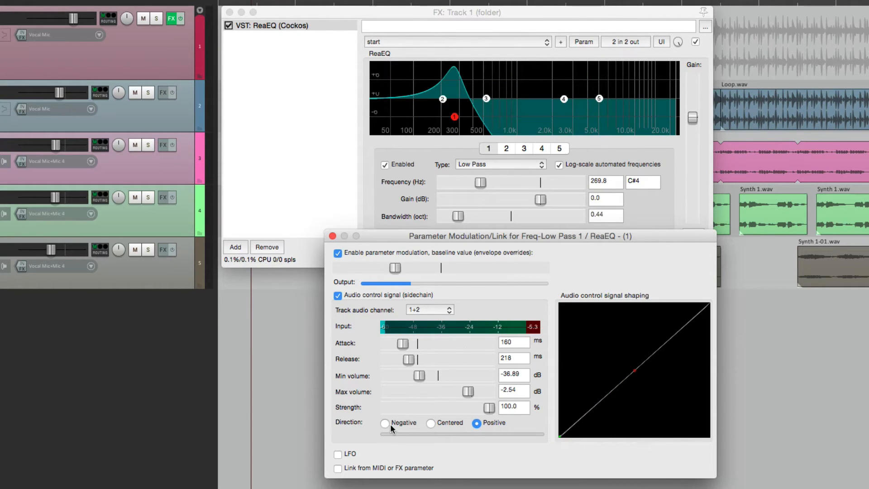
Set modulation direction to Negative and raise the baseline so the cutoff rests near 584 Hz
click(385, 422)
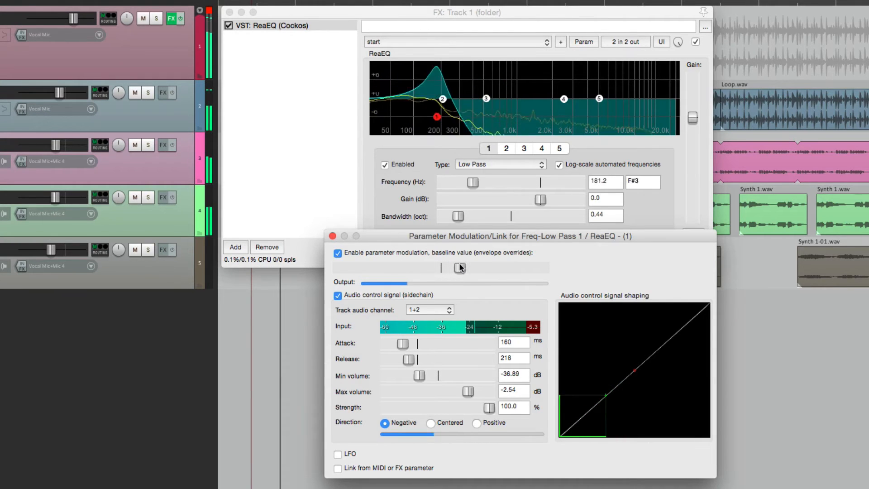
drag(459, 268, 512, 267)
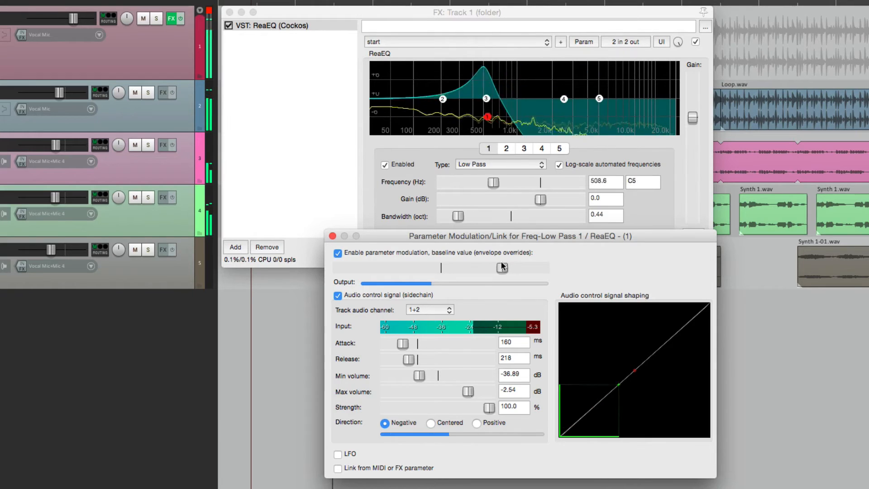
drag(482, 268, 503, 268)
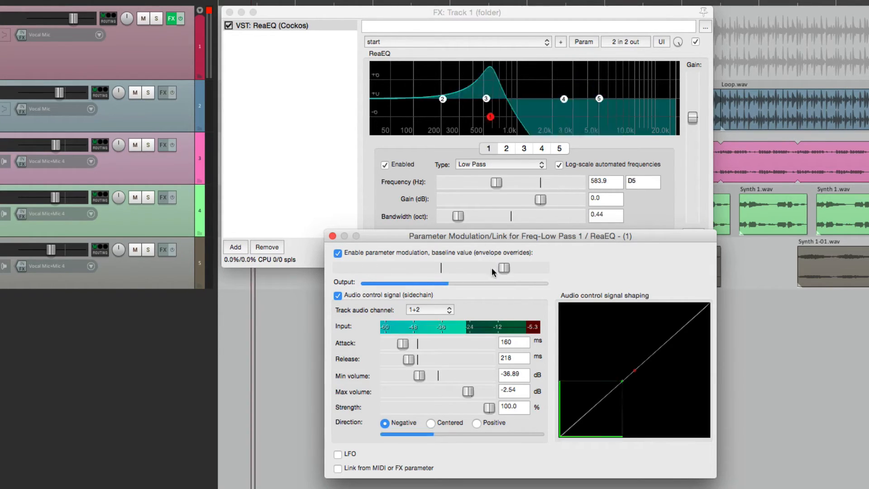
drag(488, 268, 504, 269)
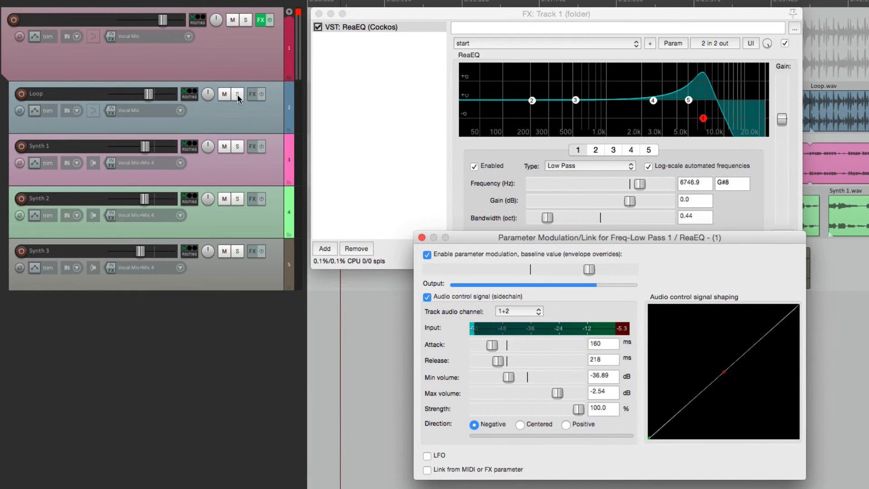
Show the Loop track's send routing audio 1/2 into folder track channels 3/4
click(237, 94)
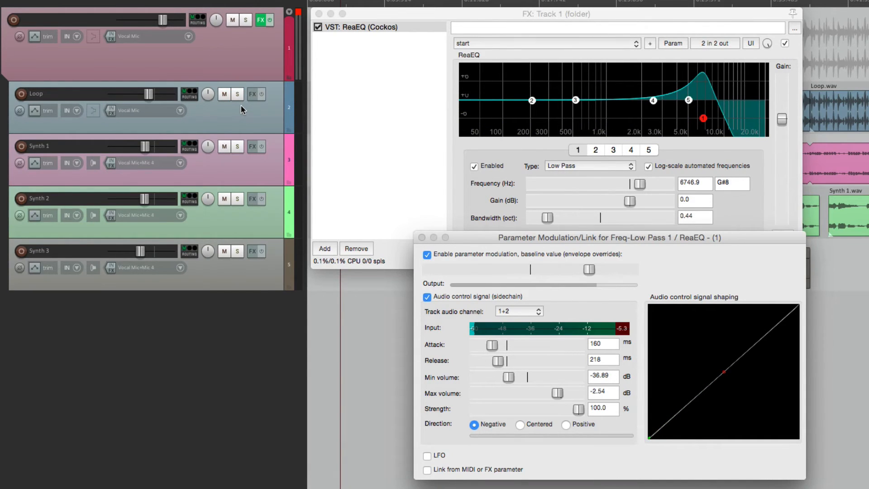
mouse_move(298, 109)
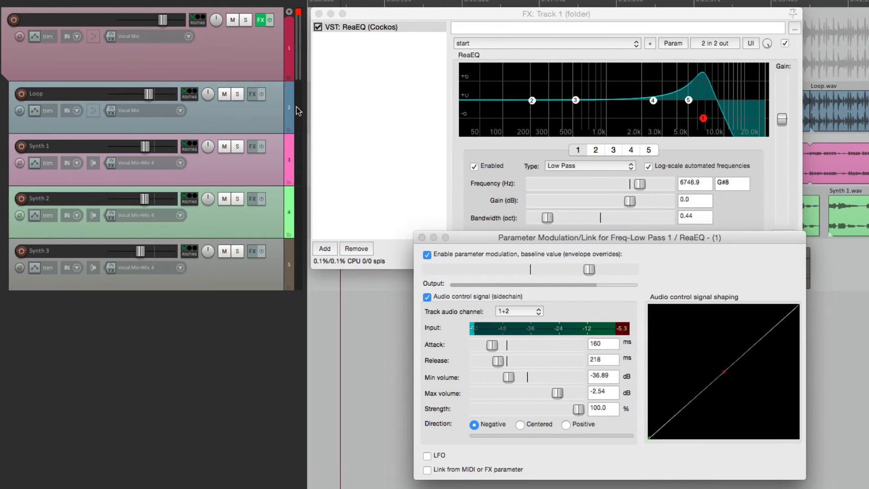
mouse_move(190, 94)
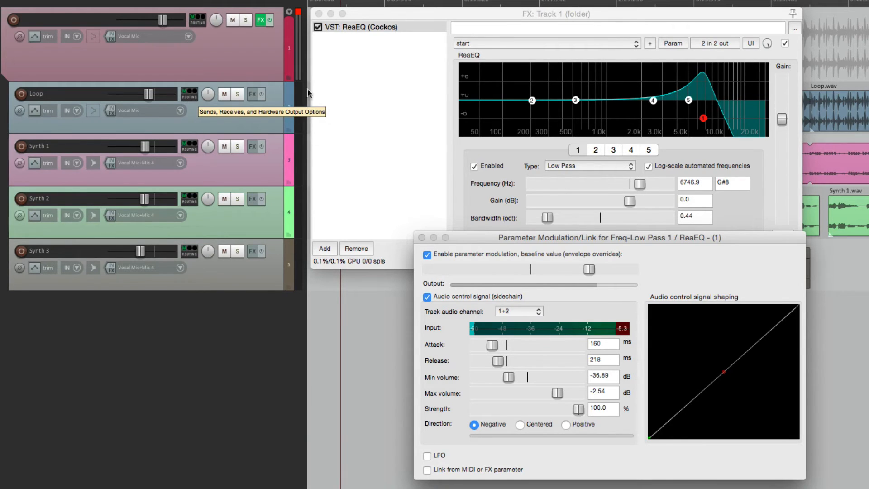
click(189, 92)
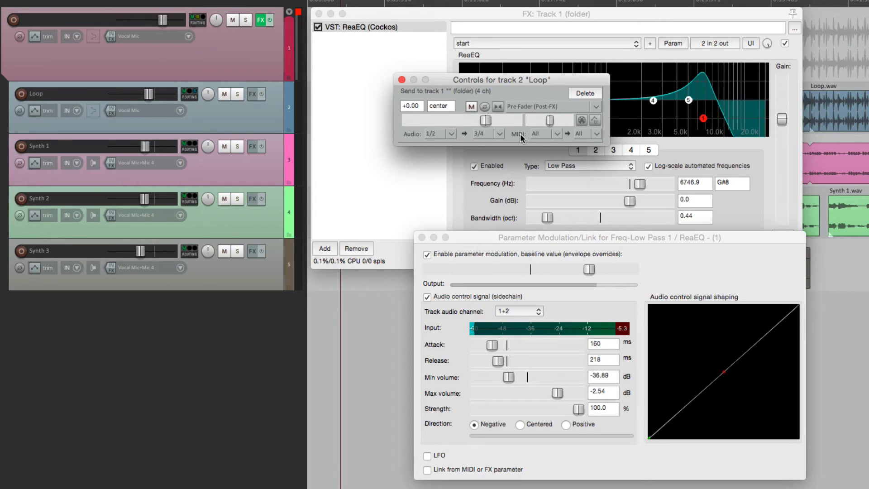
mouse_move(454, 141)
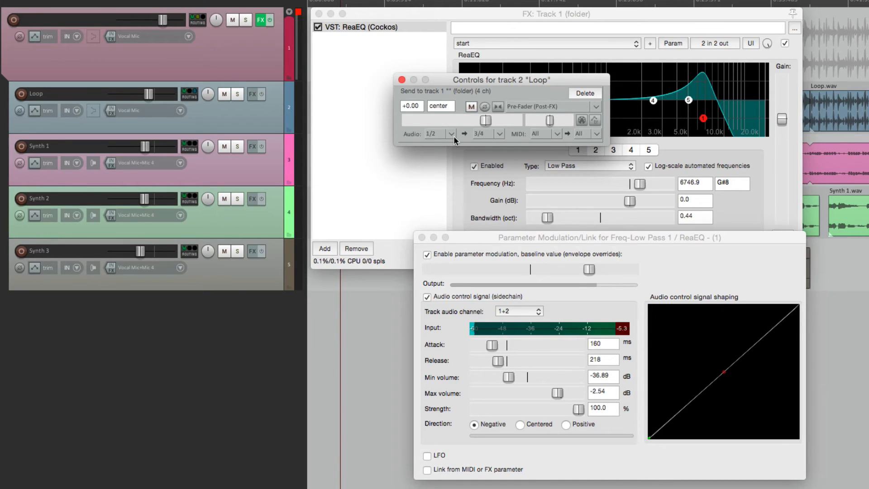
mouse_move(498, 140)
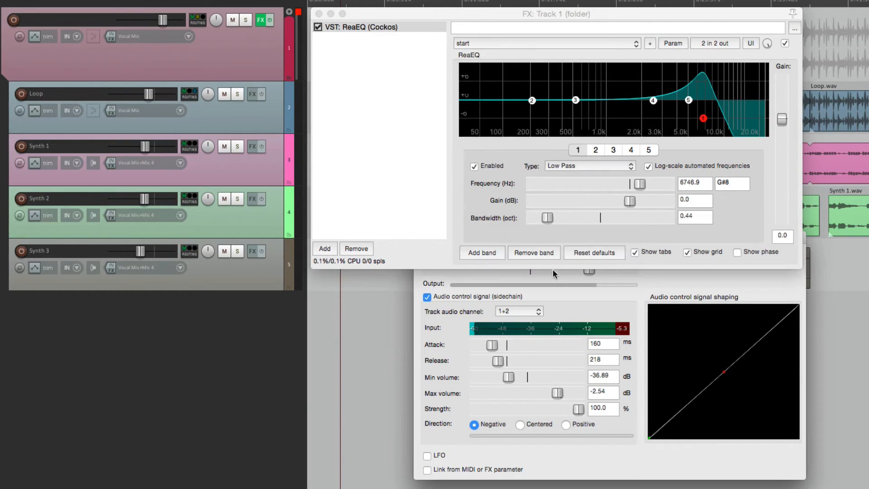
Read the sidechain from channels 3+4, set direction Positive, and lower the baseline cutoff
click(518, 311)
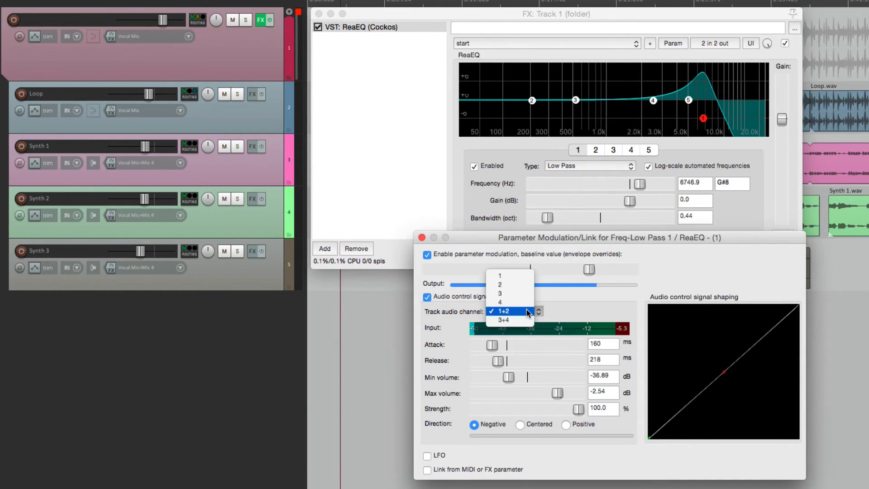
click(504, 320)
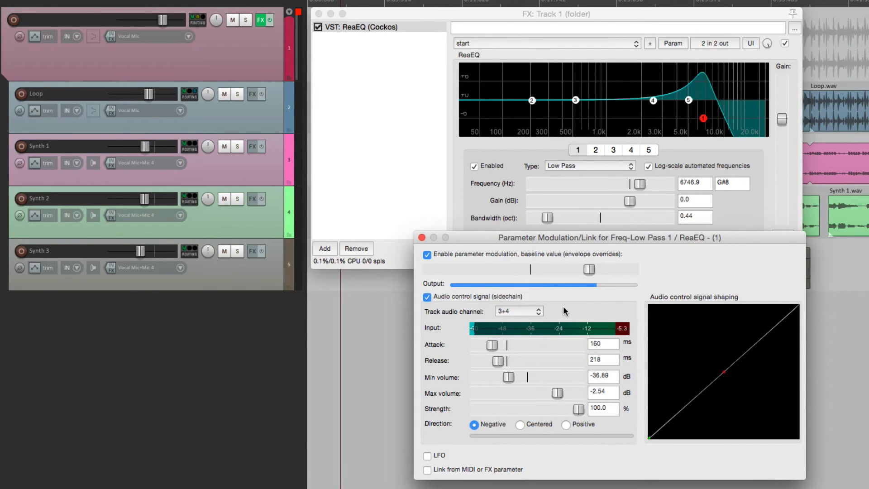
mouse_move(709, 144)
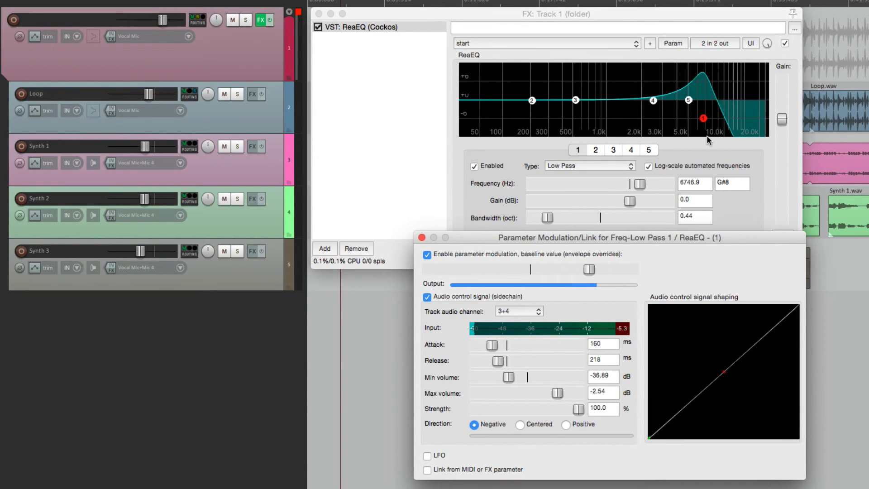
mouse_move(654, 180)
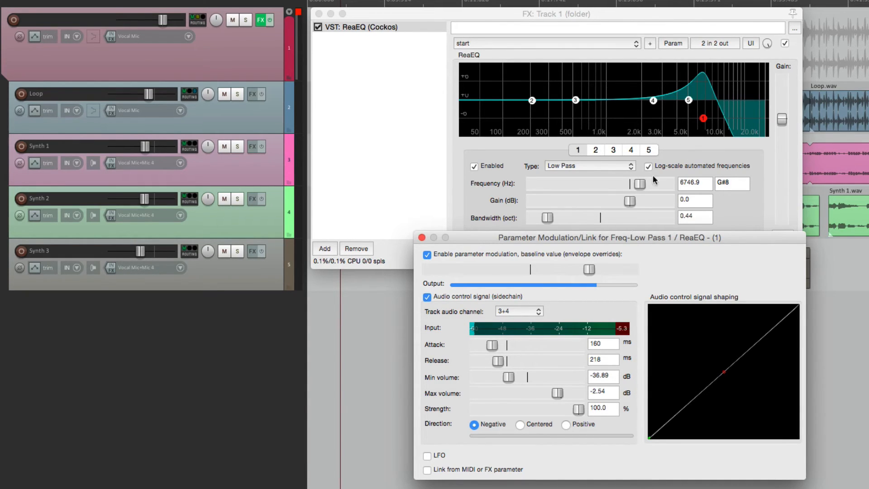
click(565, 424)
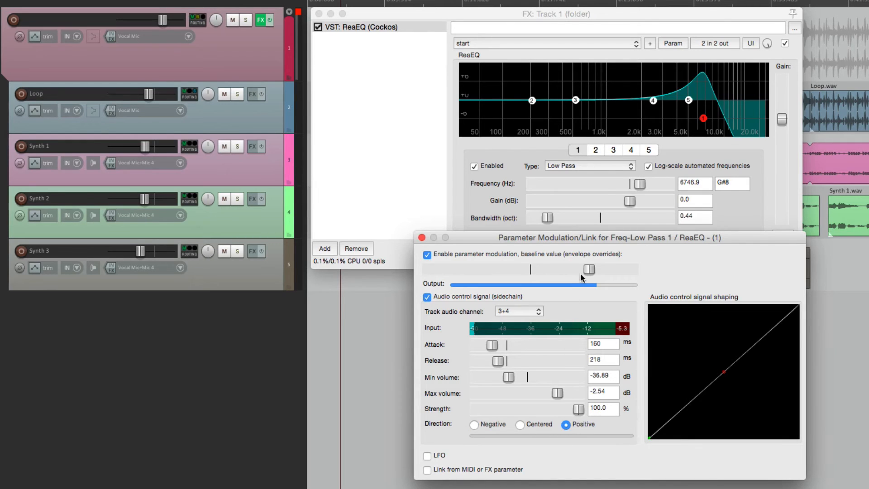
drag(589, 269, 485, 269)
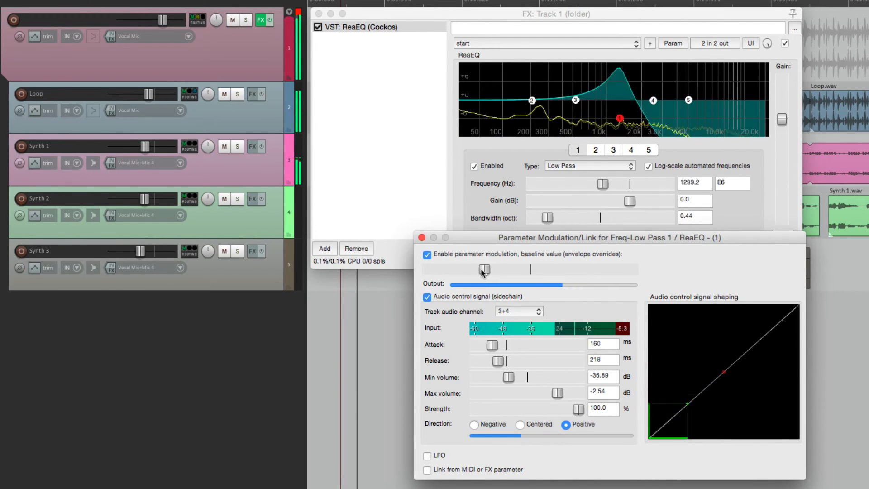
drag(485, 269, 471, 271)
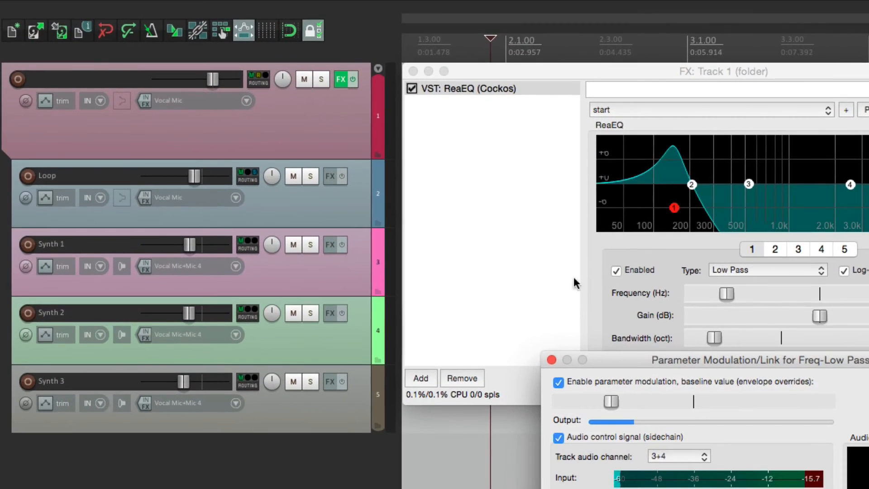
mouse_move(248, 176)
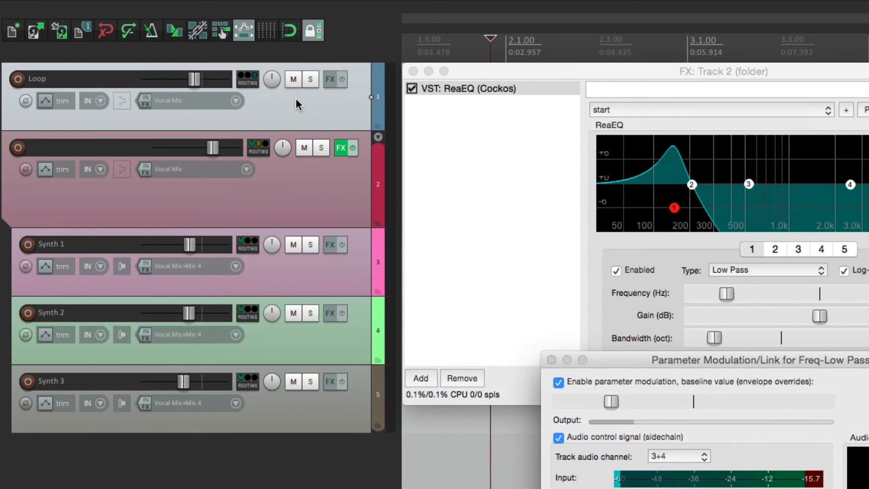
mouse_move(303, 202)
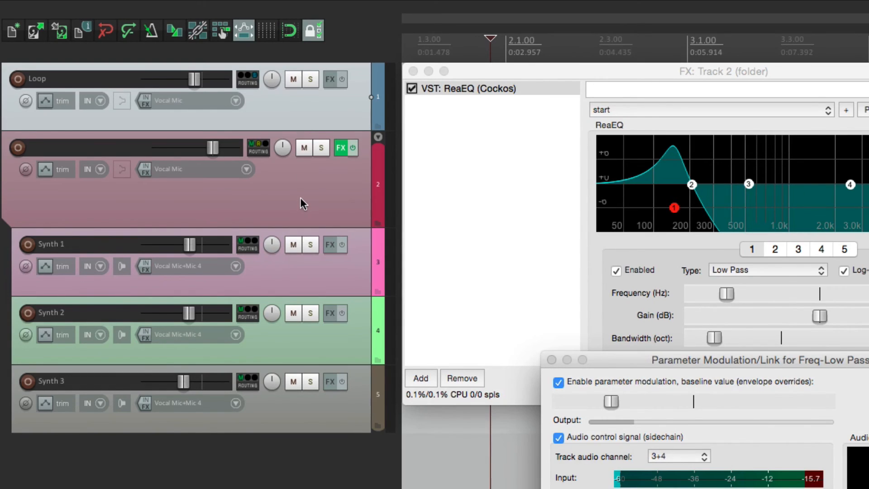
mouse_move(311, 109)
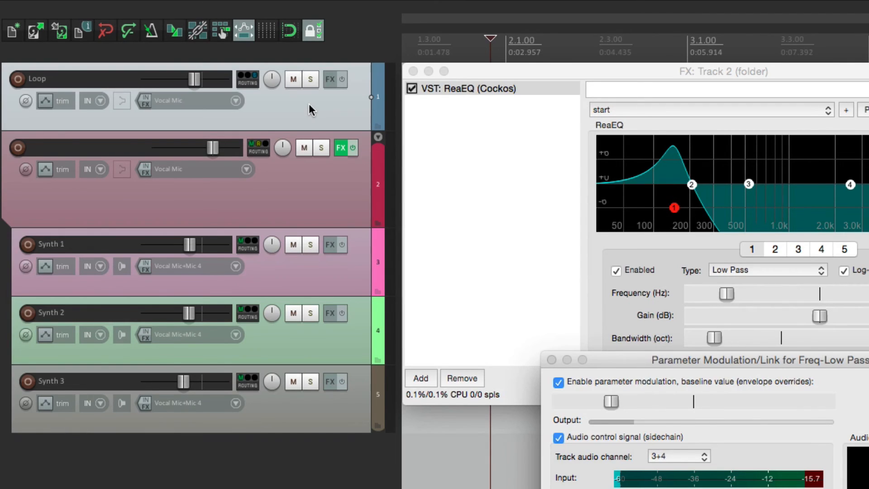
Place the Loop track above folder track 2 so it is no longer a child of the folder
click(311, 79)
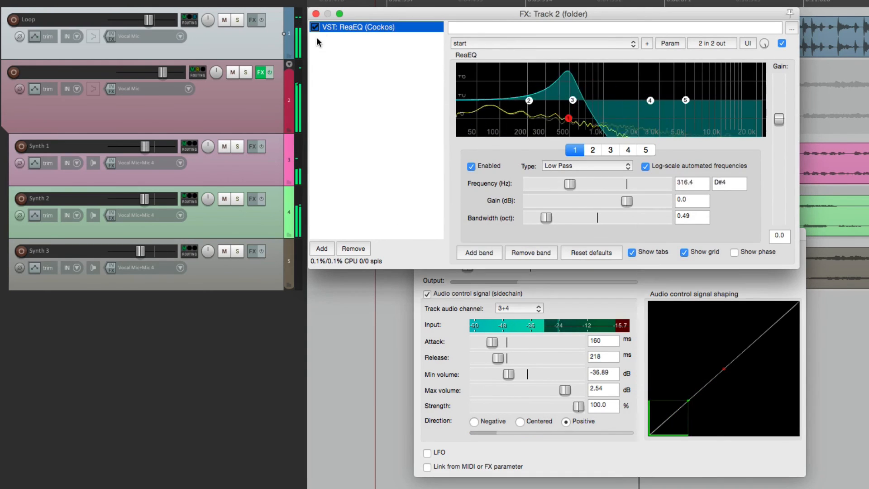
click(315, 27)
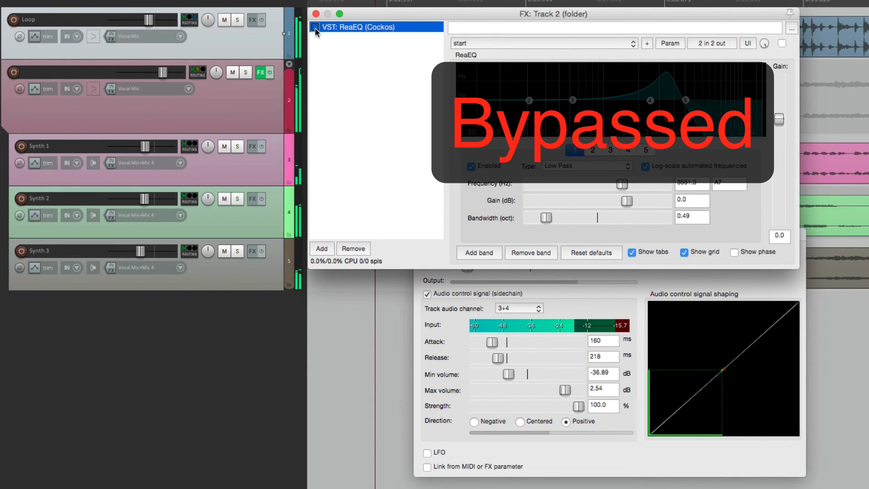
click(316, 28)
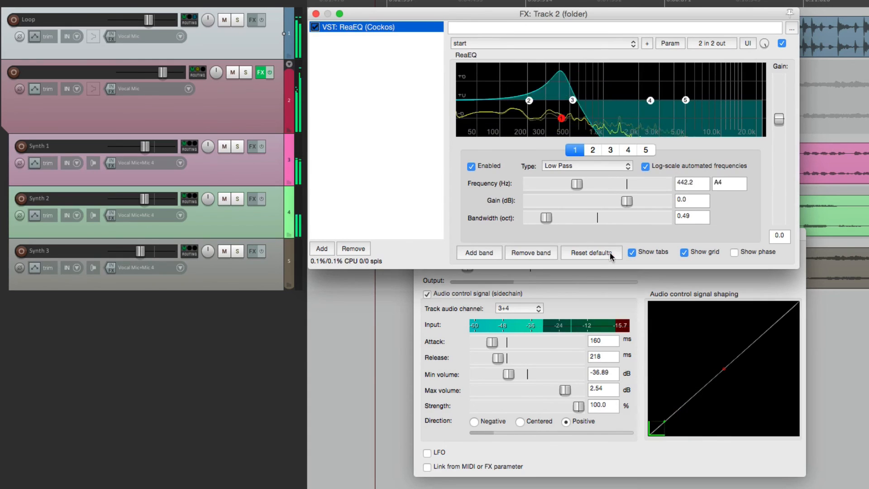